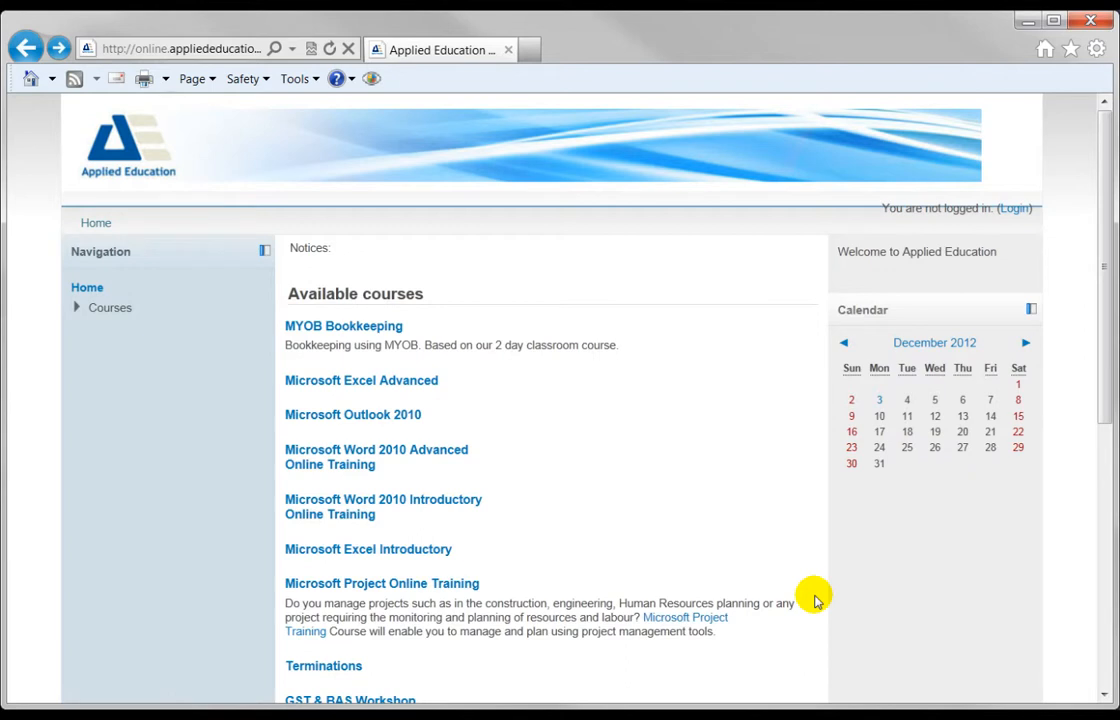
{"action": "mouse_move", "coordinate": [740, 525]}
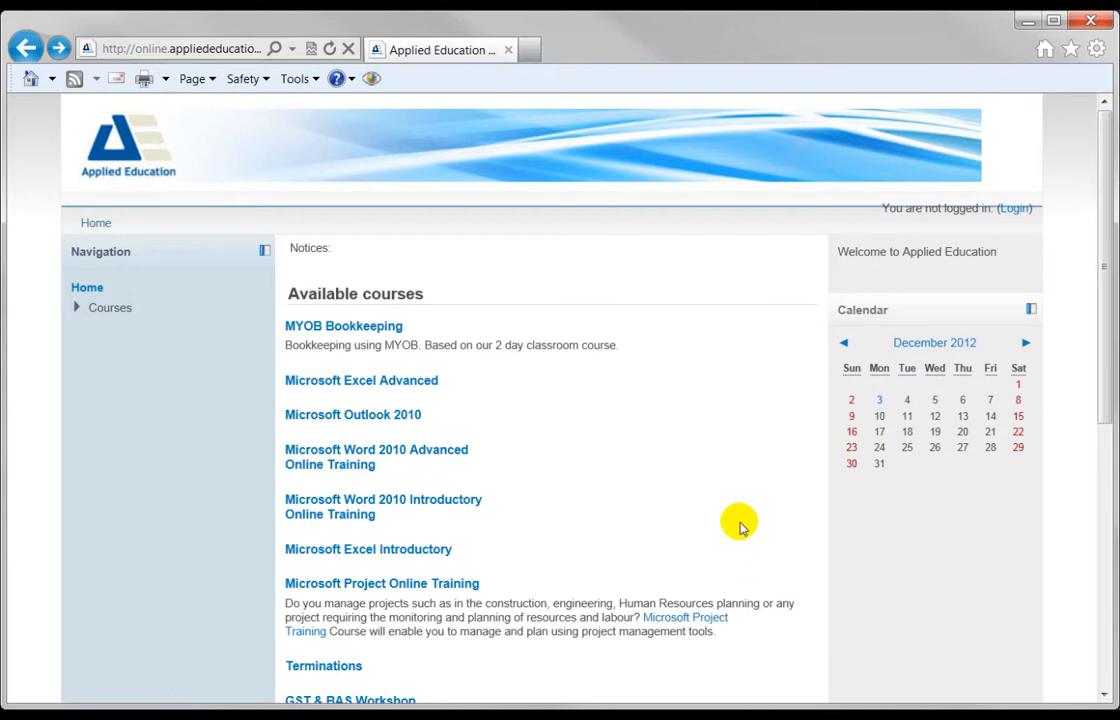
{"action": "mouse_move", "coordinate": [727, 528]}
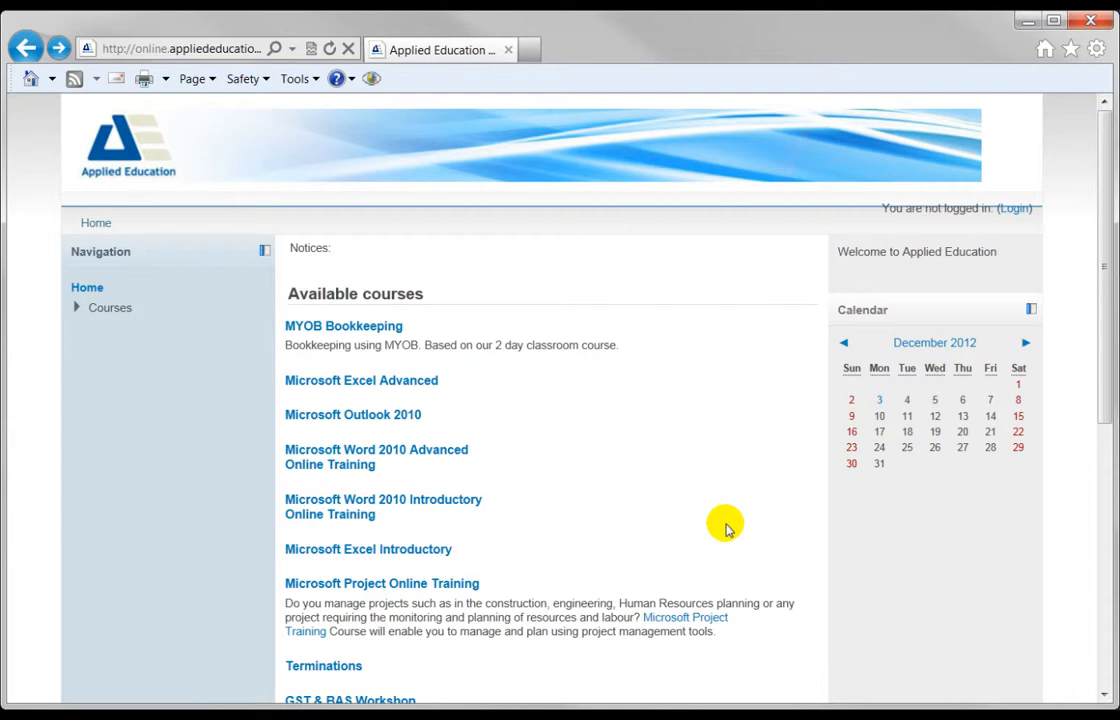
{"action": "mouse_move", "coordinate": [707, 533]}
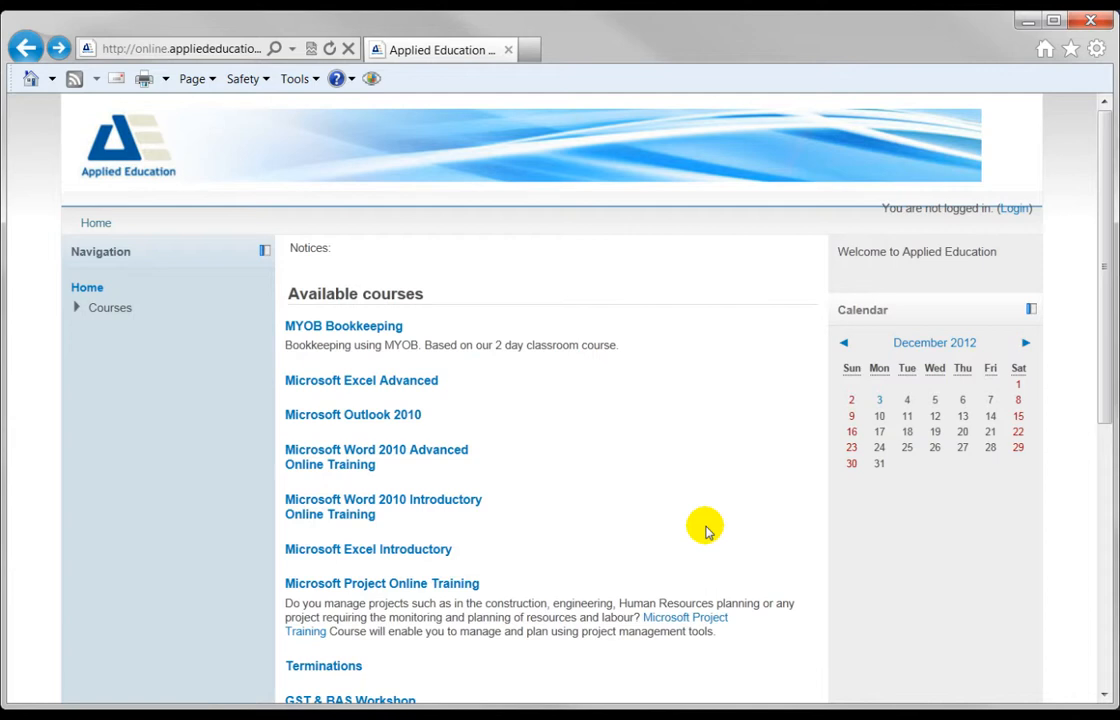
{"action": "mouse_move", "coordinate": [165, 78]}
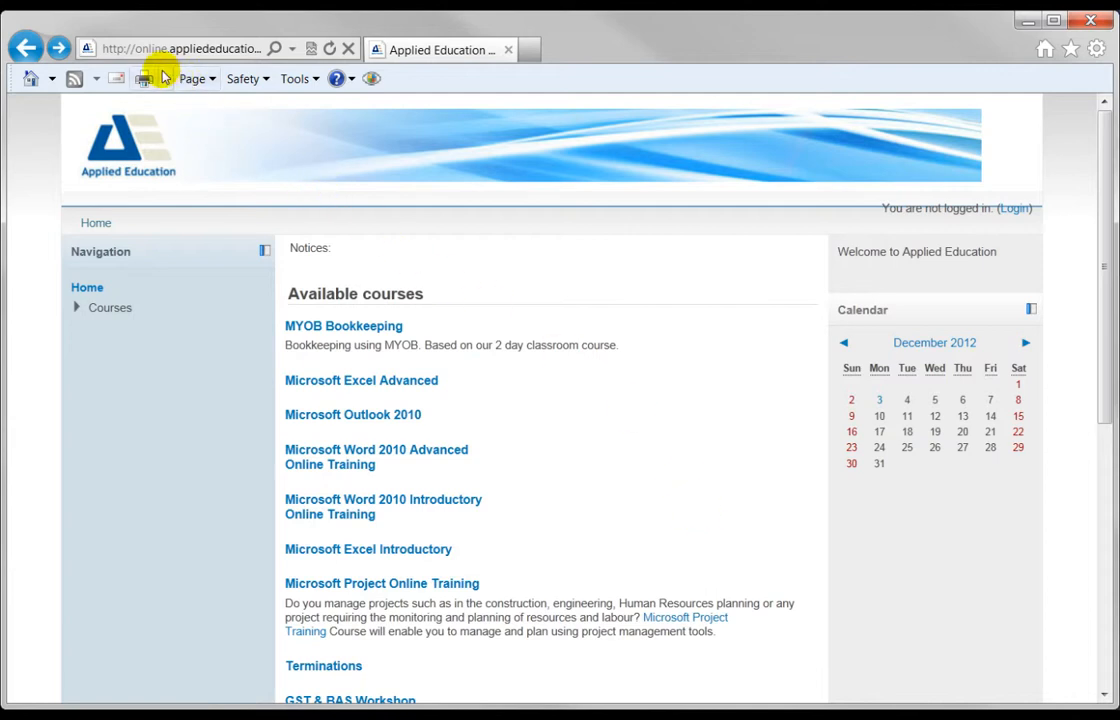
Log in with username 'assess' so My courses lists Certificate IV in Bookkeeping
{"action": "left_click", "coordinate": [180, 48]}
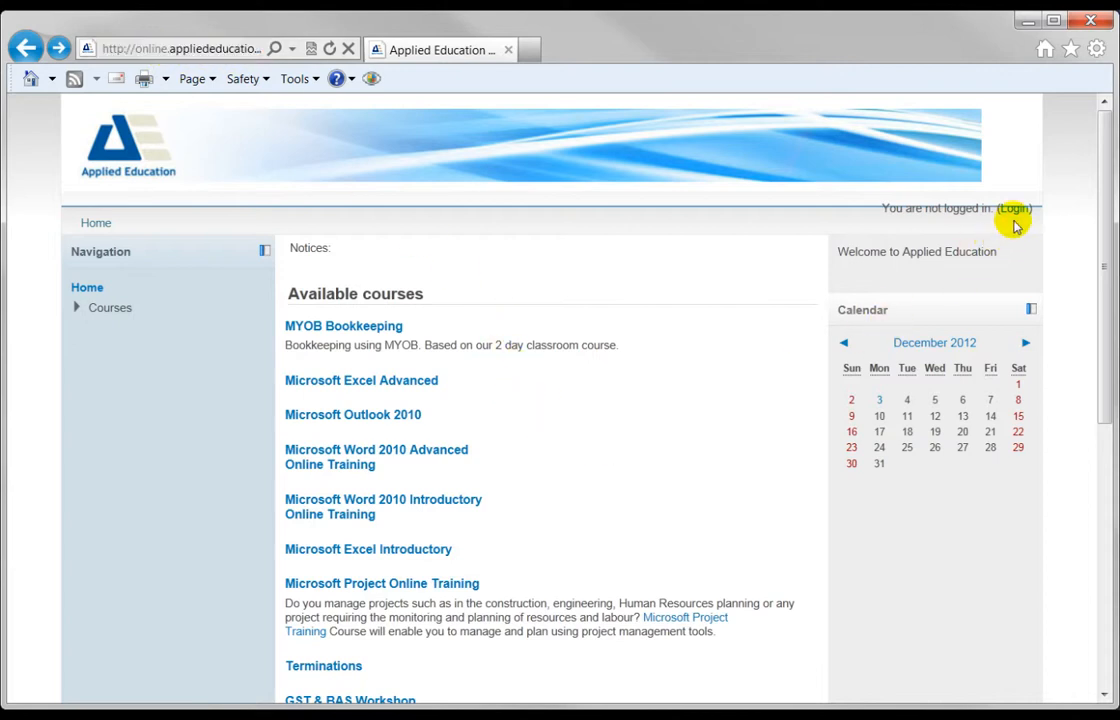
{"action": "left_click", "coordinate": [1012, 208]}
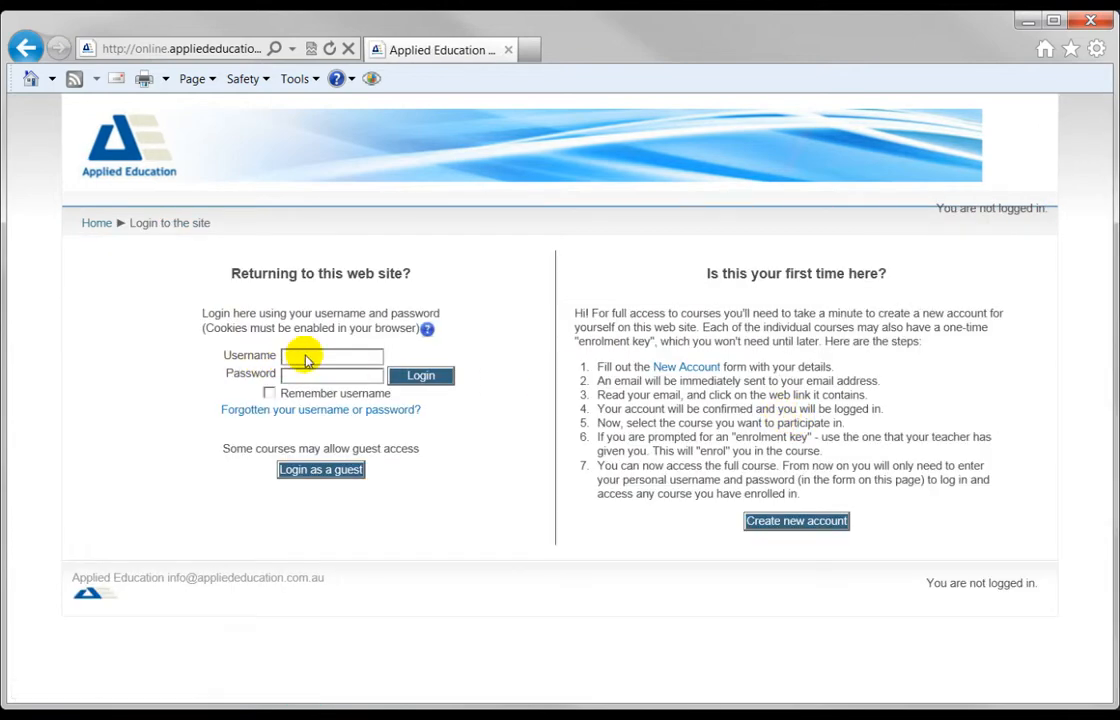
{"action": "type", "text": "assessor"}
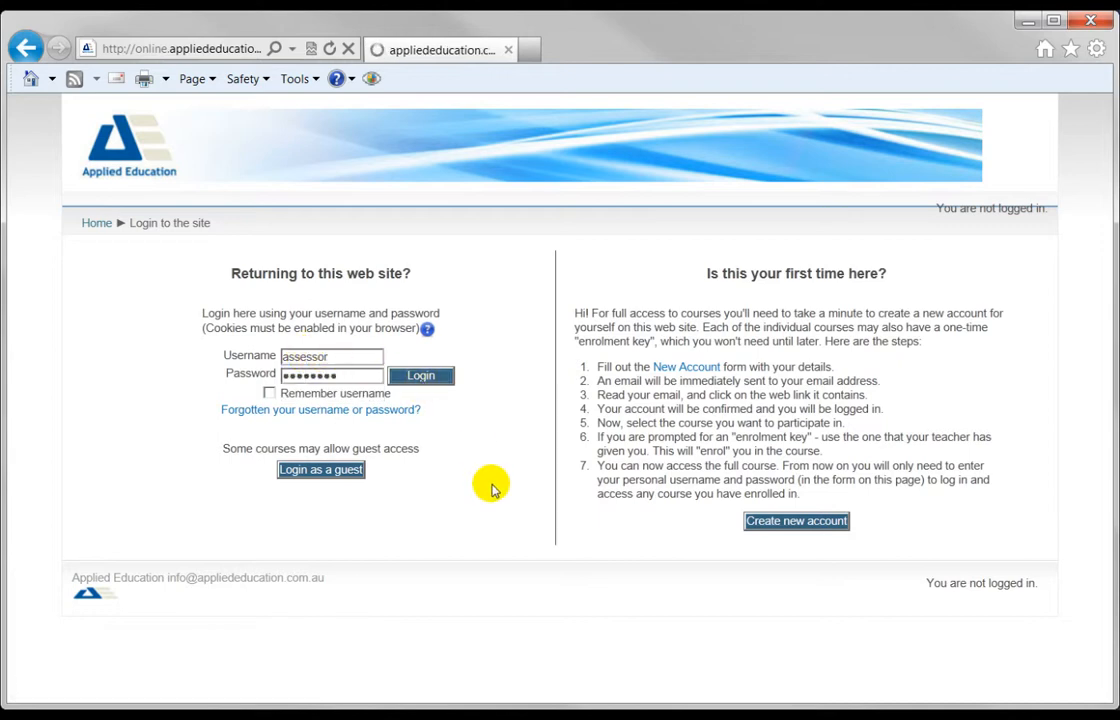
{"action": "left_click", "coordinate": [420, 375]}
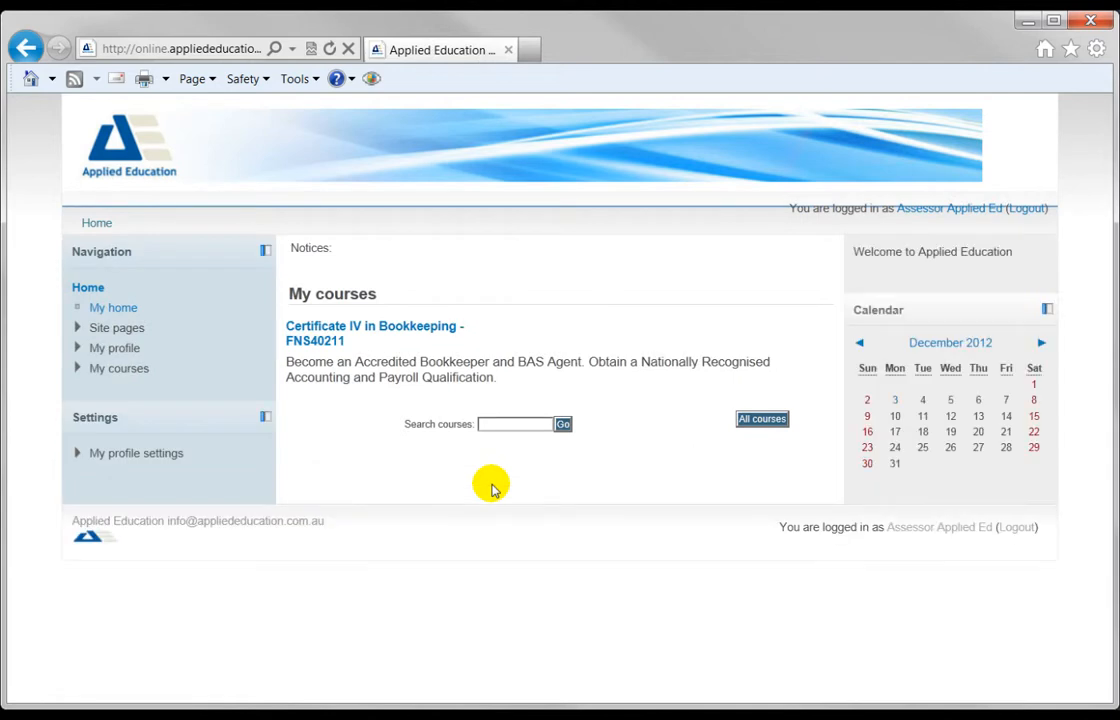
{"action": "mouse_move", "coordinate": [370, 294]}
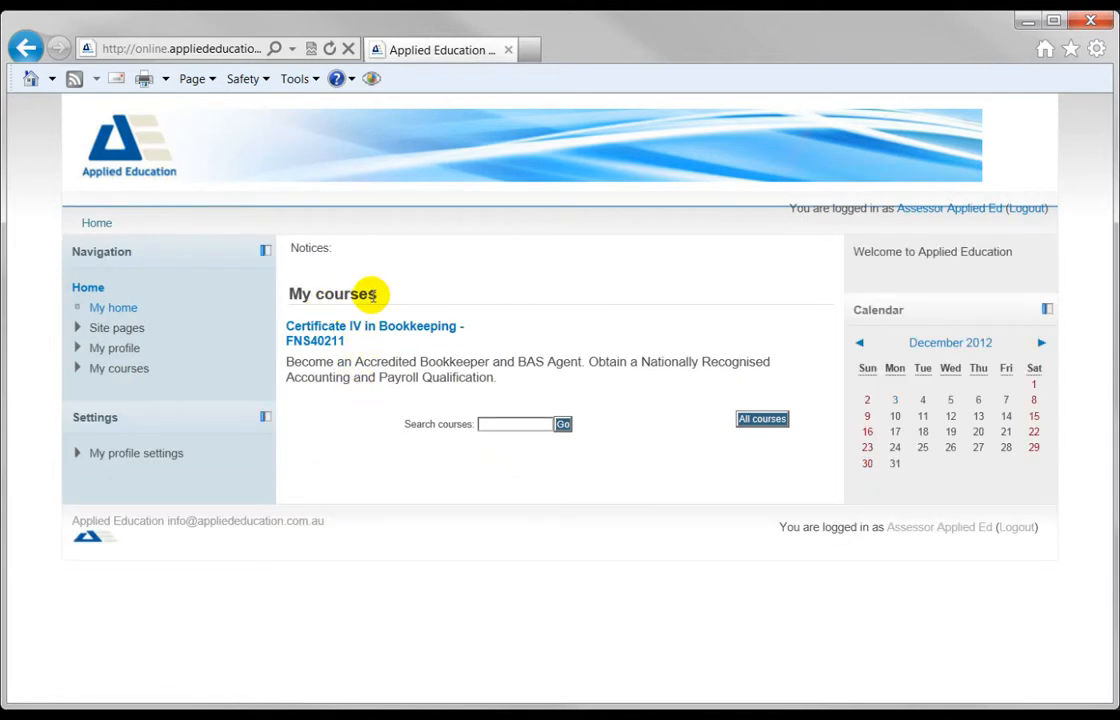
{"action": "mouse_move", "coordinate": [401, 491]}
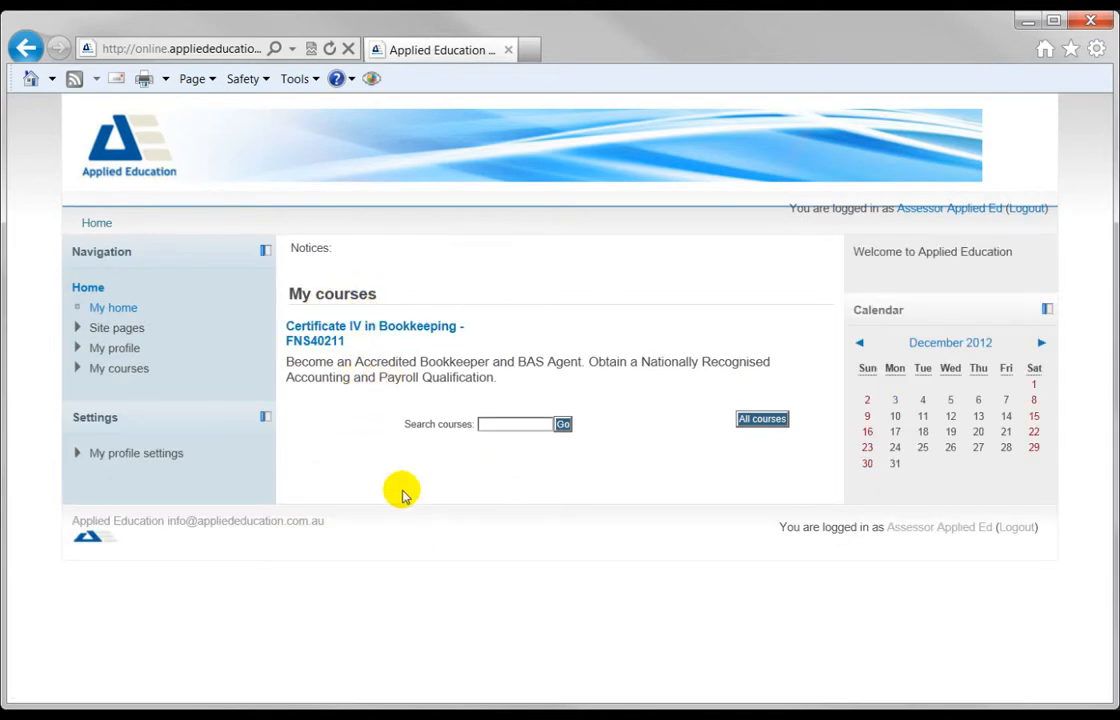
{"action": "mouse_move", "coordinate": [325, 340]}
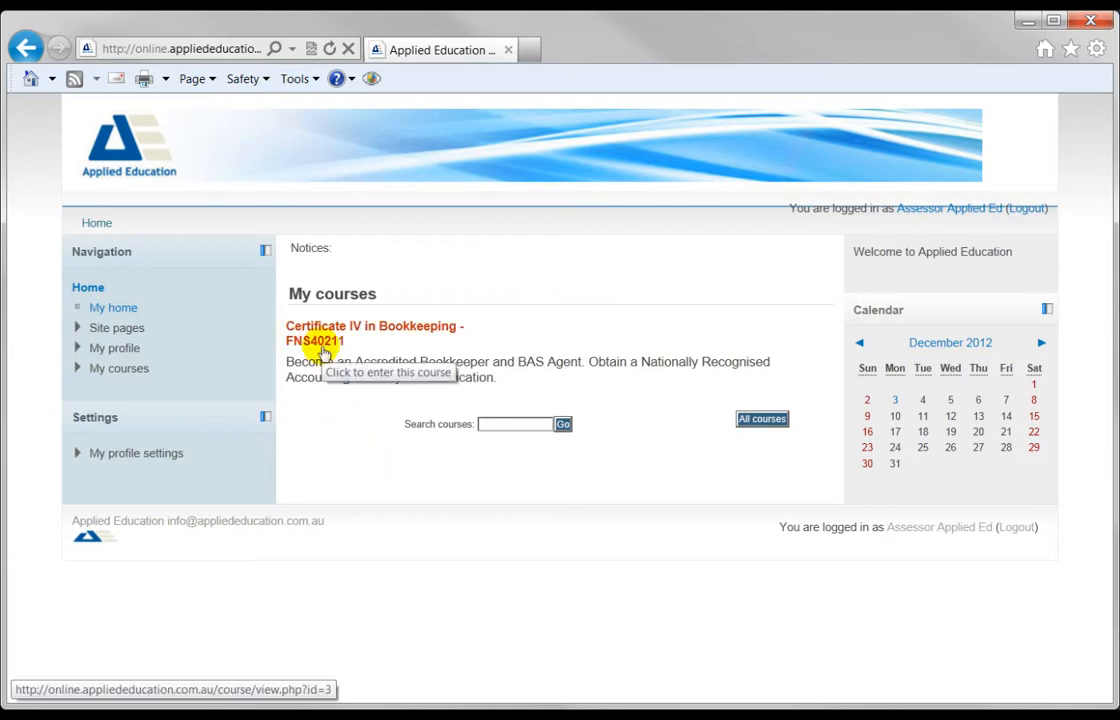
Enter the Certificate IV in Bookkeeping course and open its Welcome section resources
{"action": "left_click", "coordinate": [314, 341]}
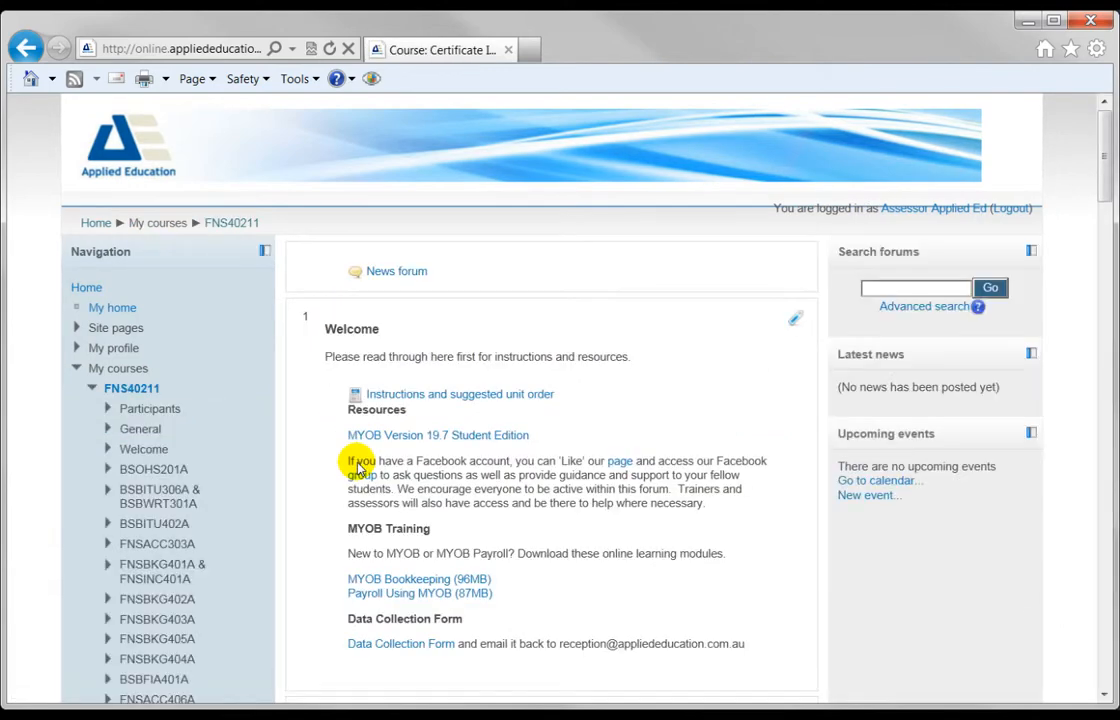
{"action": "mouse_move", "coordinate": [758, 482]}
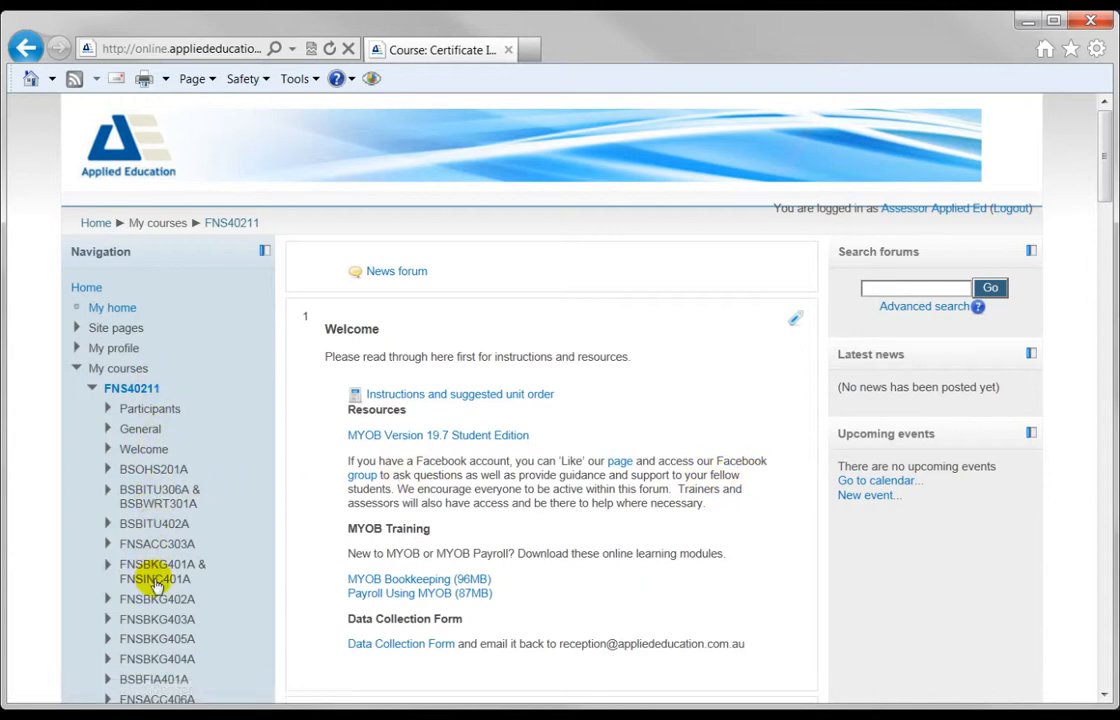
{"action": "mouse_move", "coordinate": [143, 448]}
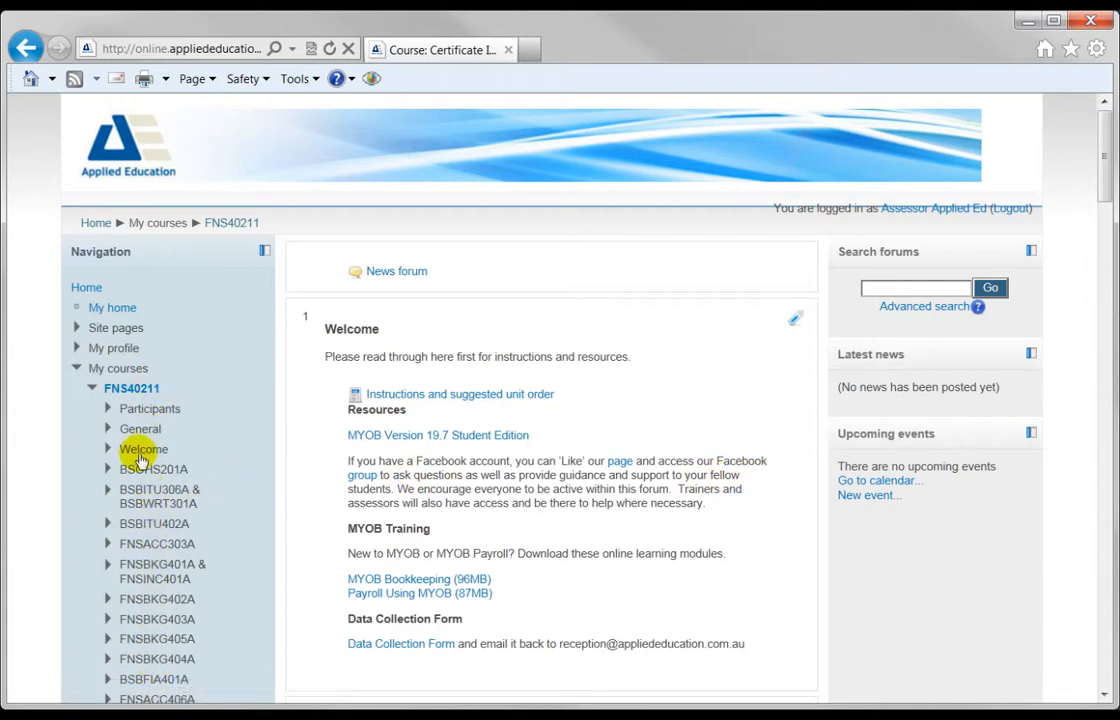
{"action": "mouse_move", "coordinate": [387, 278]}
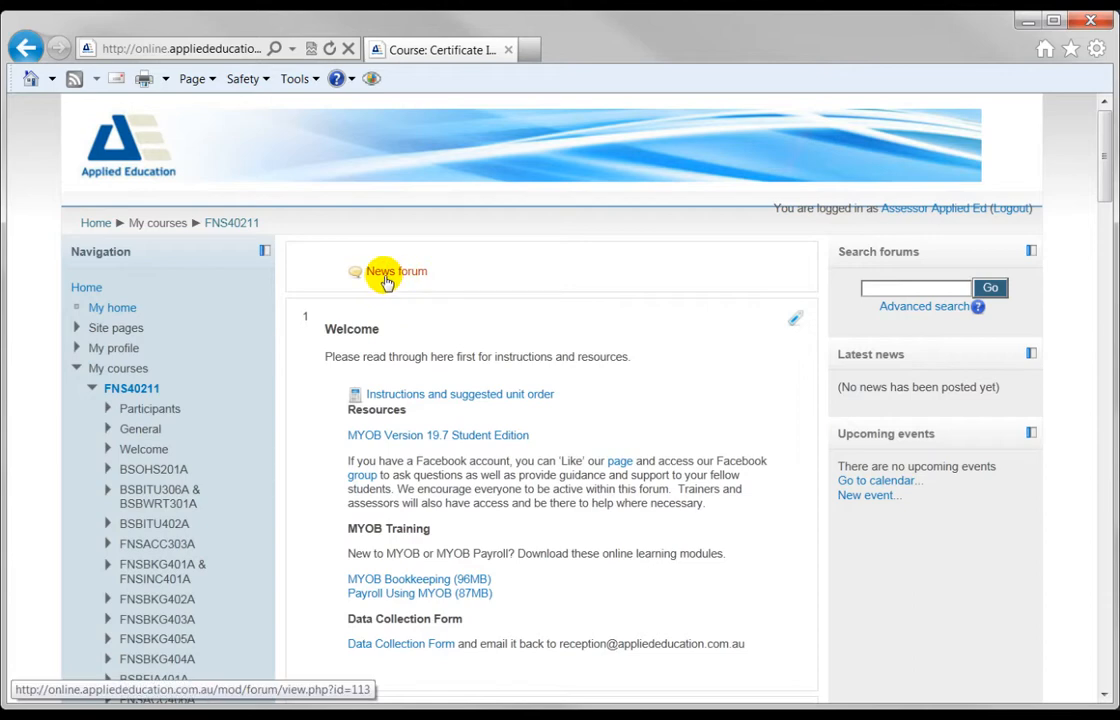
{"action": "mouse_move", "coordinate": [388, 281]}
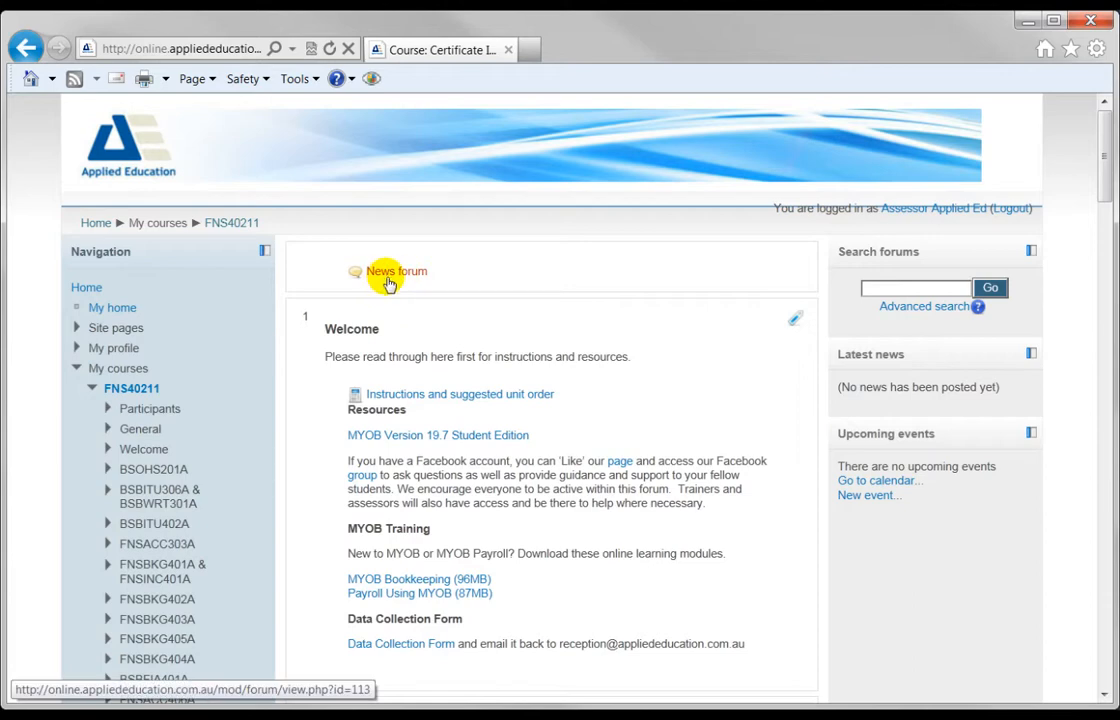
{"action": "mouse_move", "coordinate": [410, 280]}
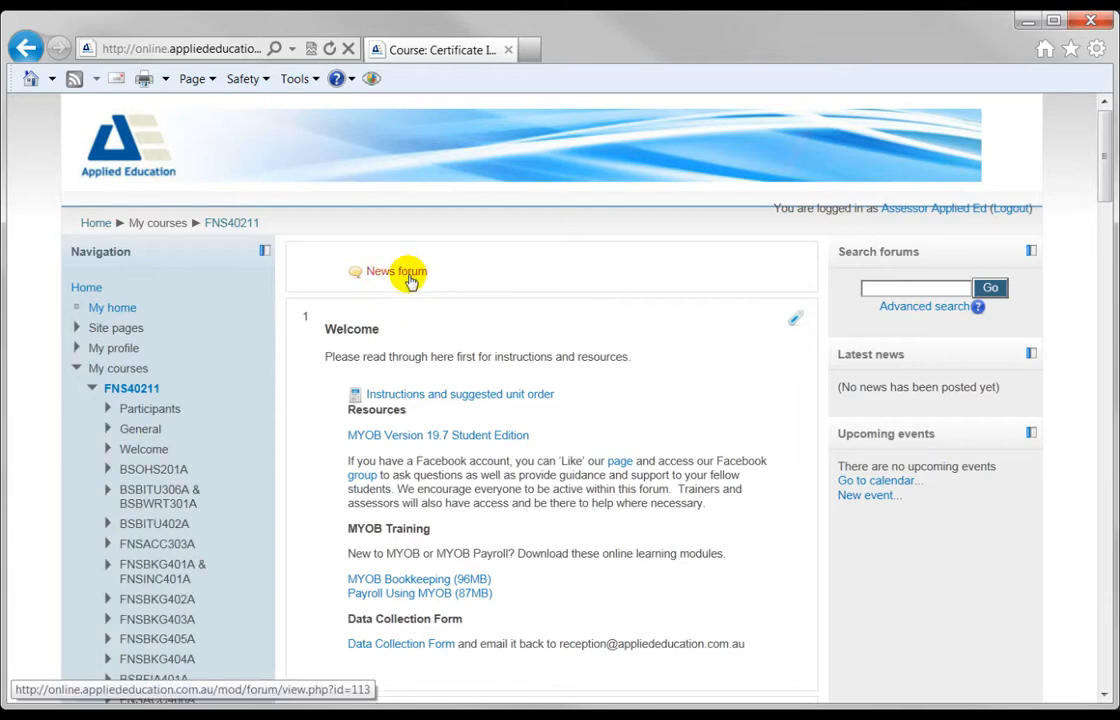
{"action": "mouse_move", "coordinate": [415, 284]}
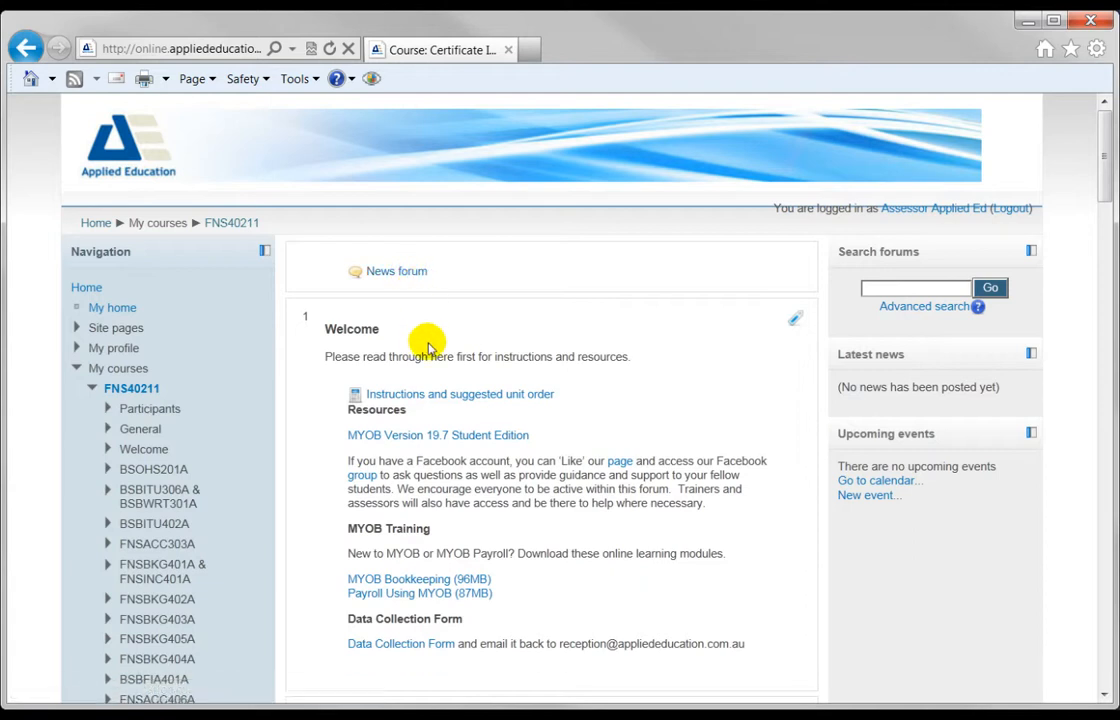
{"action": "mouse_move", "coordinate": [910, 340]}
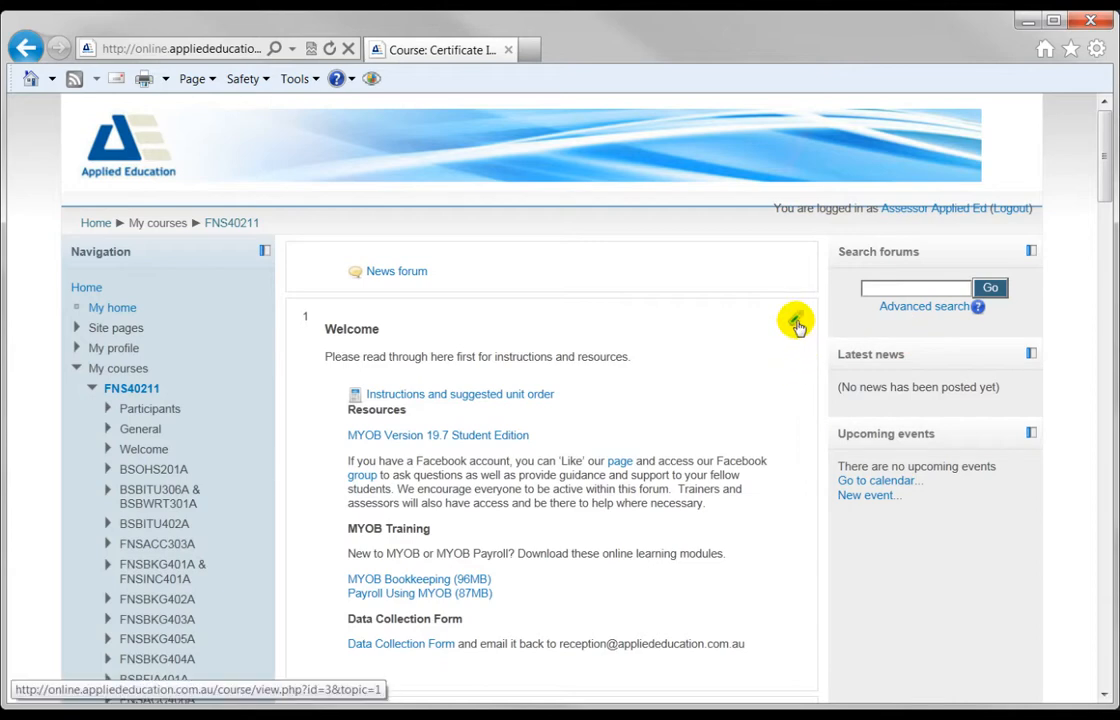
{"action": "scroll", "scroll_direction": "down", "scroll_amount": 3}
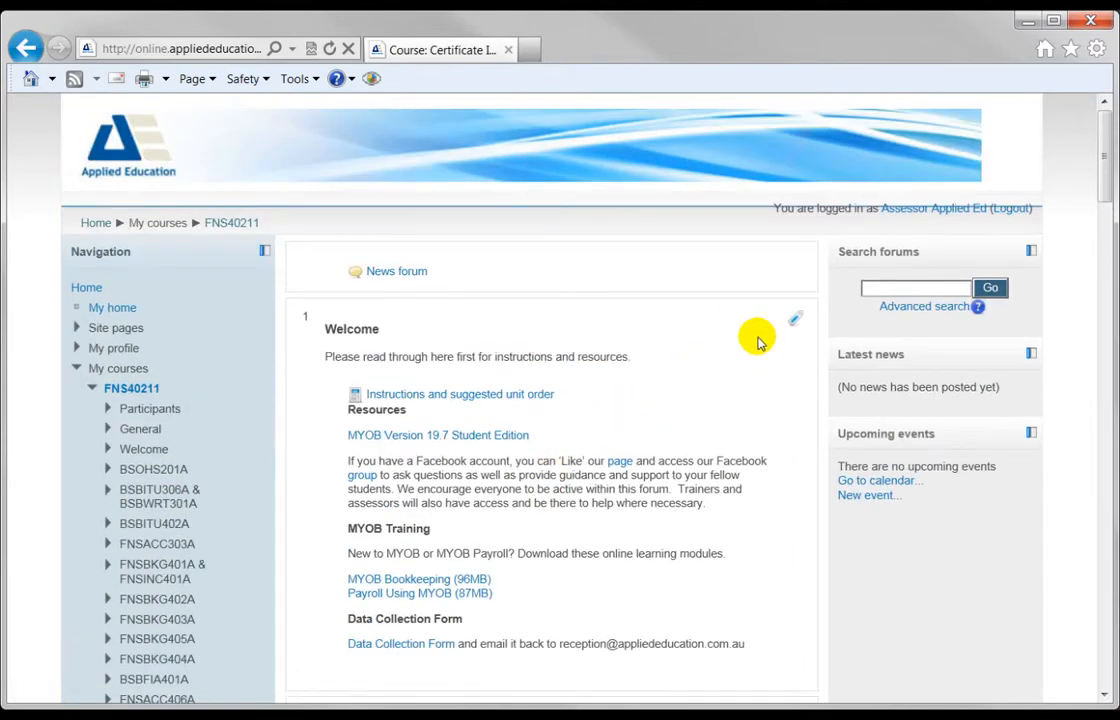
{"action": "left_click", "coordinate": [143, 448]}
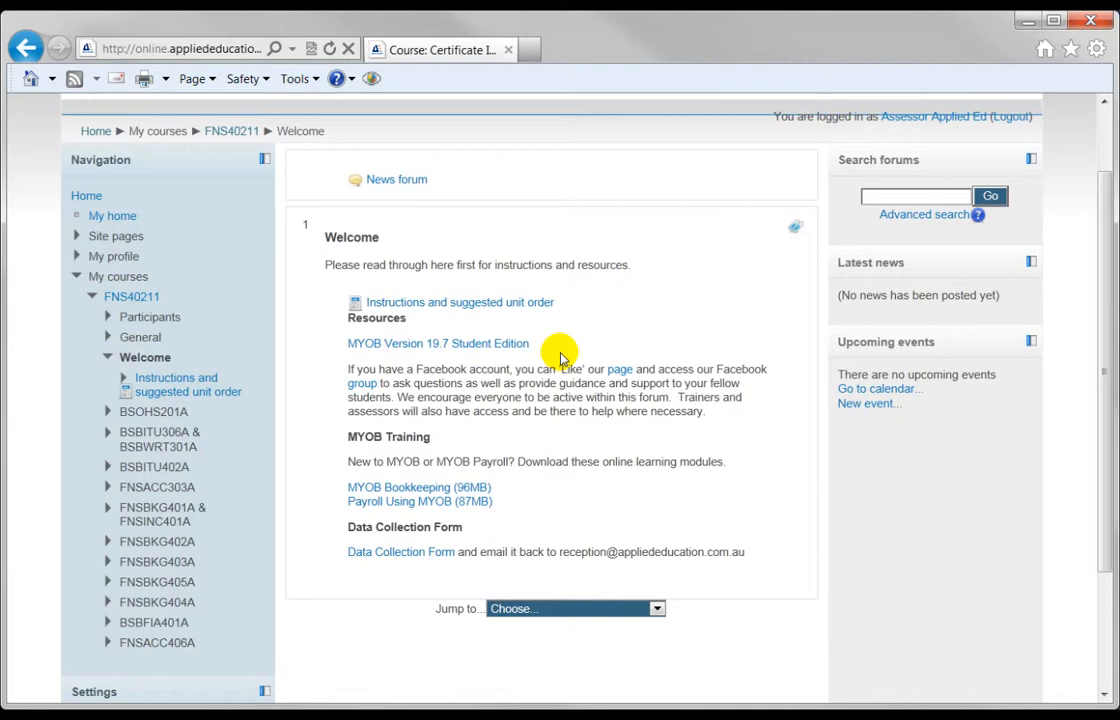
{"action": "mouse_move", "coordinate": [440, 312]}
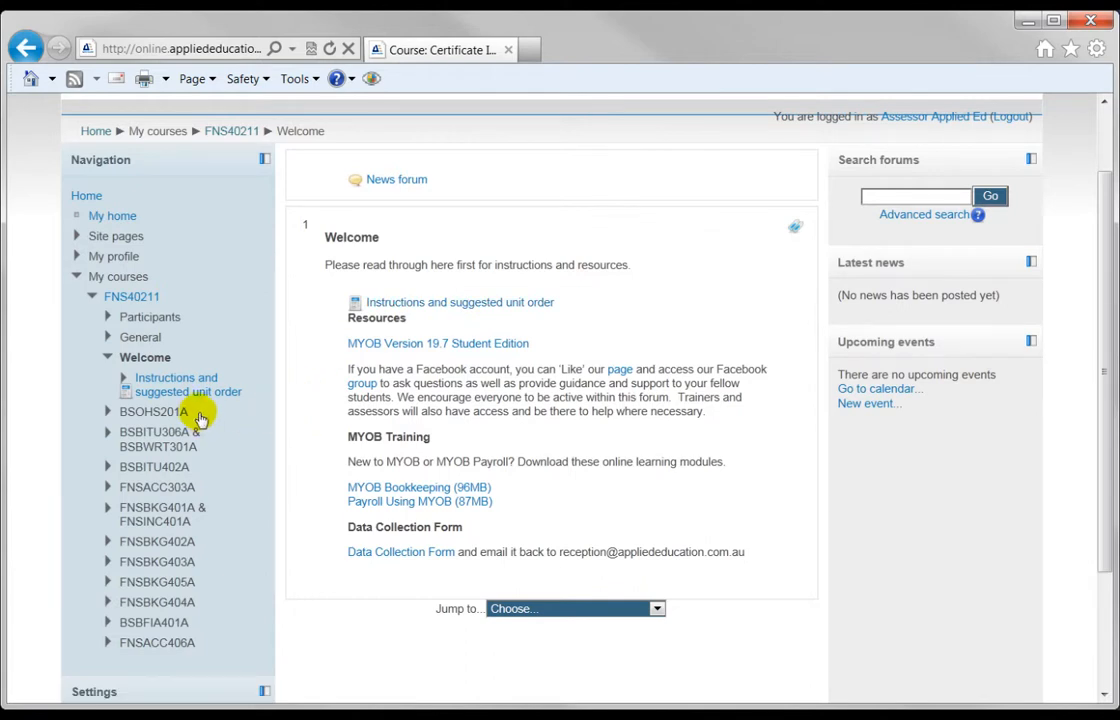
{"action": "mouse_move", "coordinate": [193, 540]}
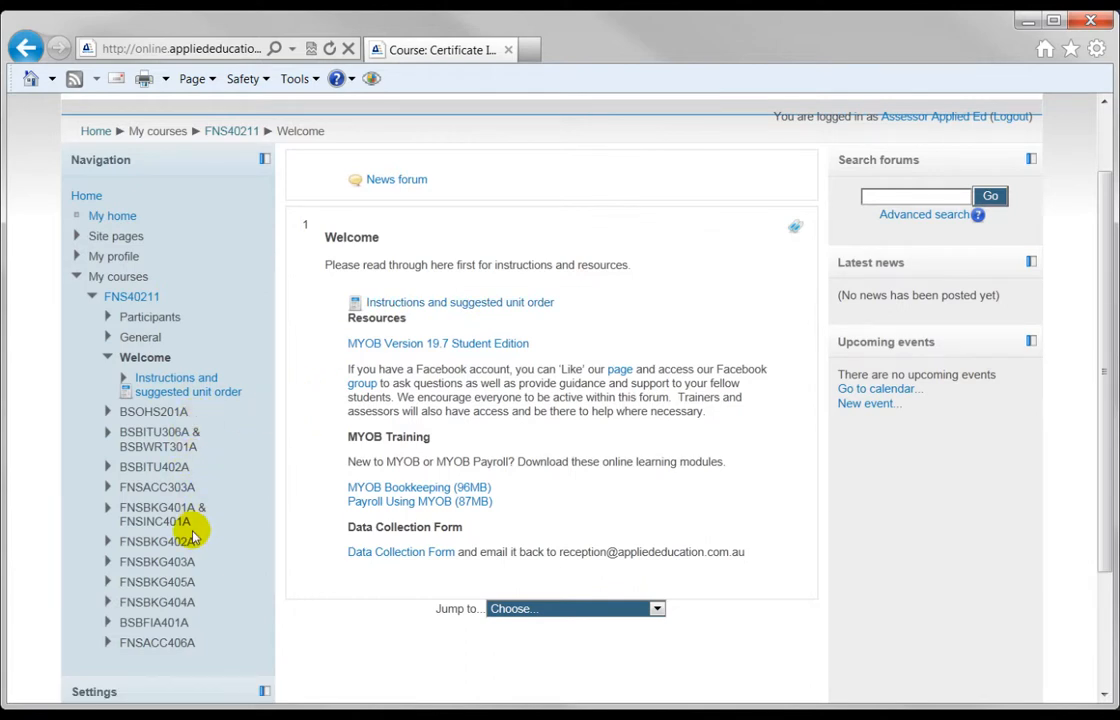
{"action": "mouse_move", "coordinate": [428, 357]}
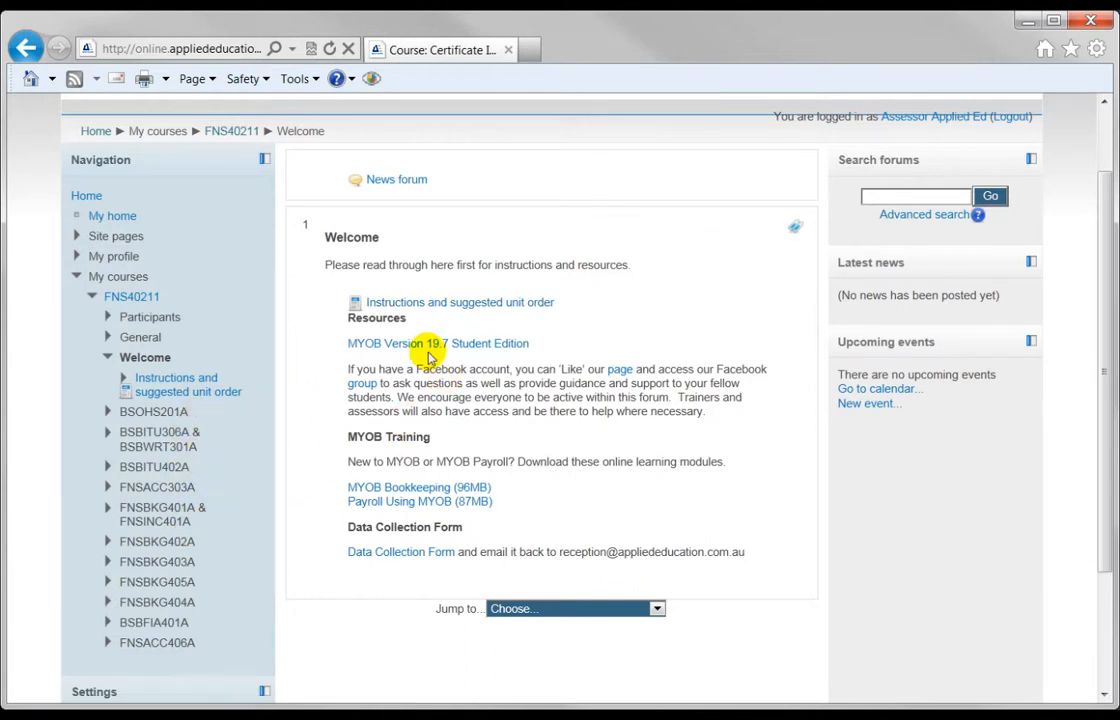
{"action": "mouse_move", "coordinate": [415, 355]}
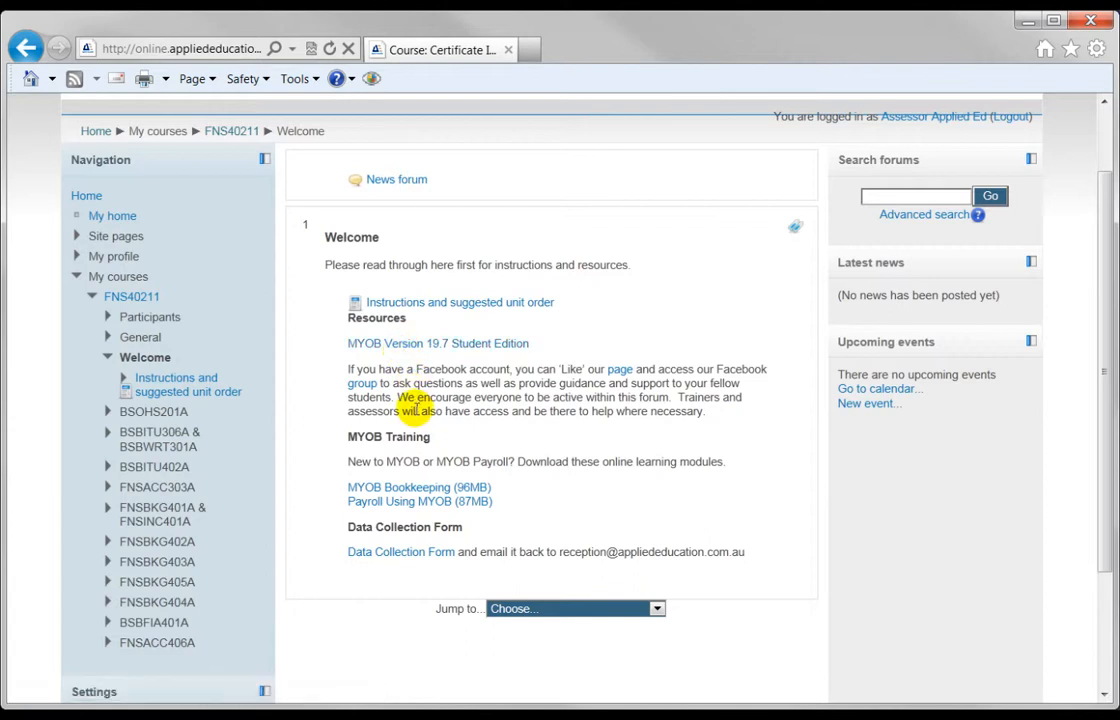
{"action": "mouse_move", "coordinate": [398, 487]}
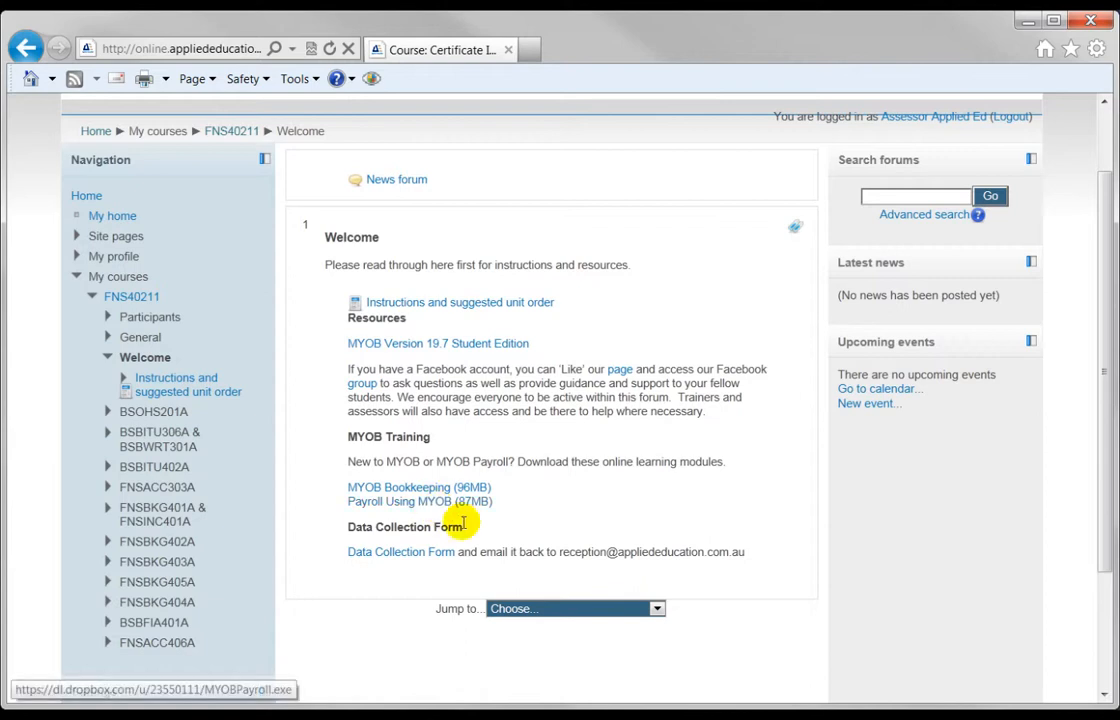
{"action": "left_click", "coordinate": [575, 608]}
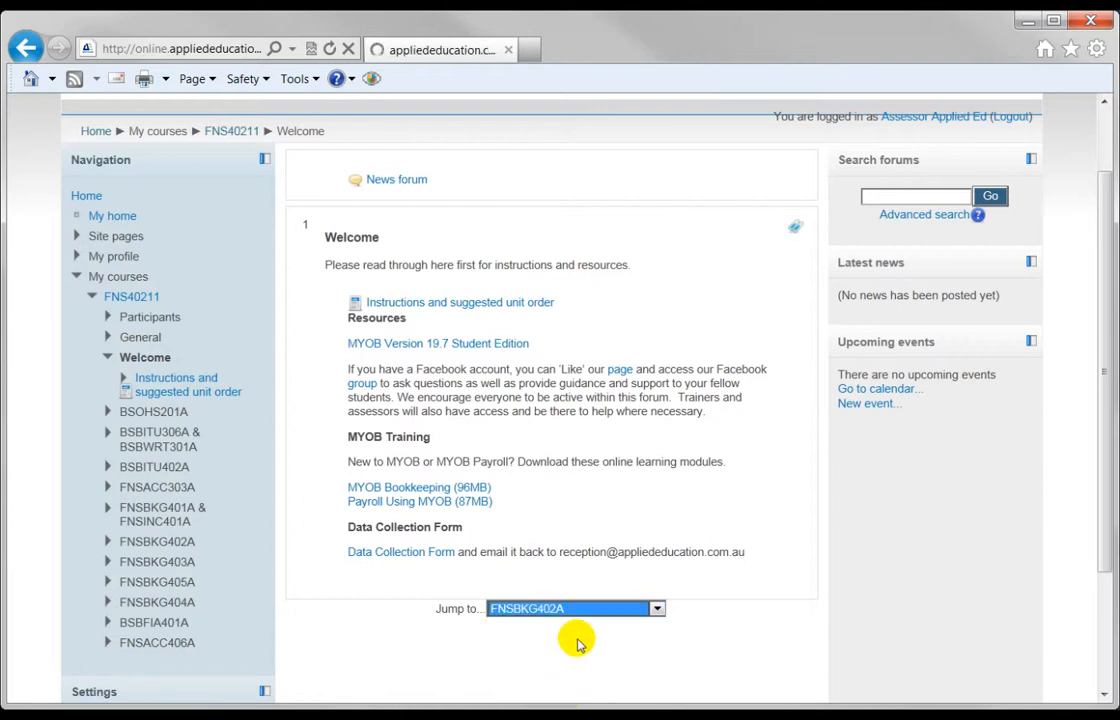
Go to unit FNSBKG402A and save the JJ v19.MYO student activity file
{"action": "left_click", "coordinate": [575, 608]}
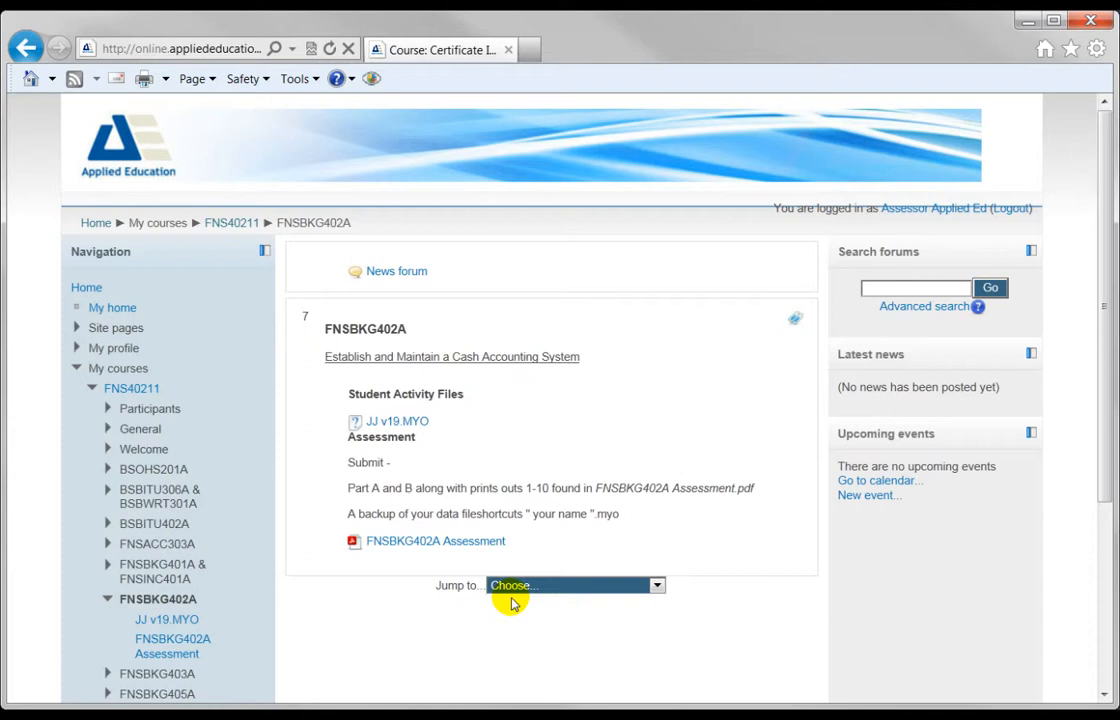
{"action": "mouse_move", "coordinate": [540, 466]}
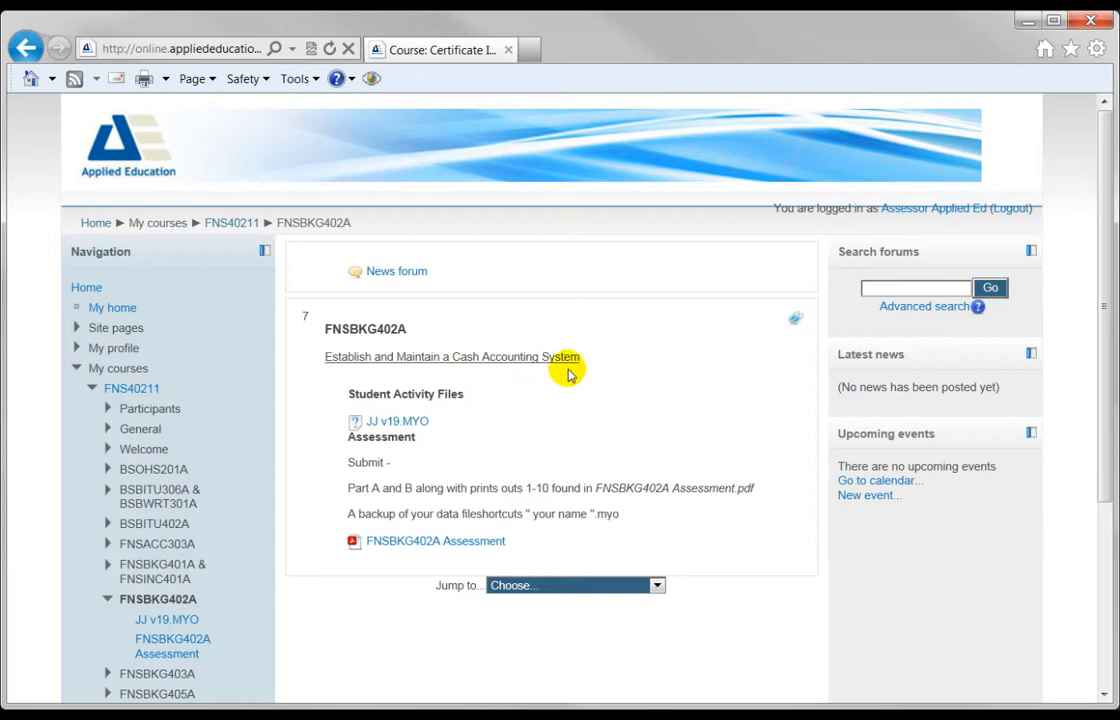
{"action": "mouse_move", "coordinate": [435, 428]}
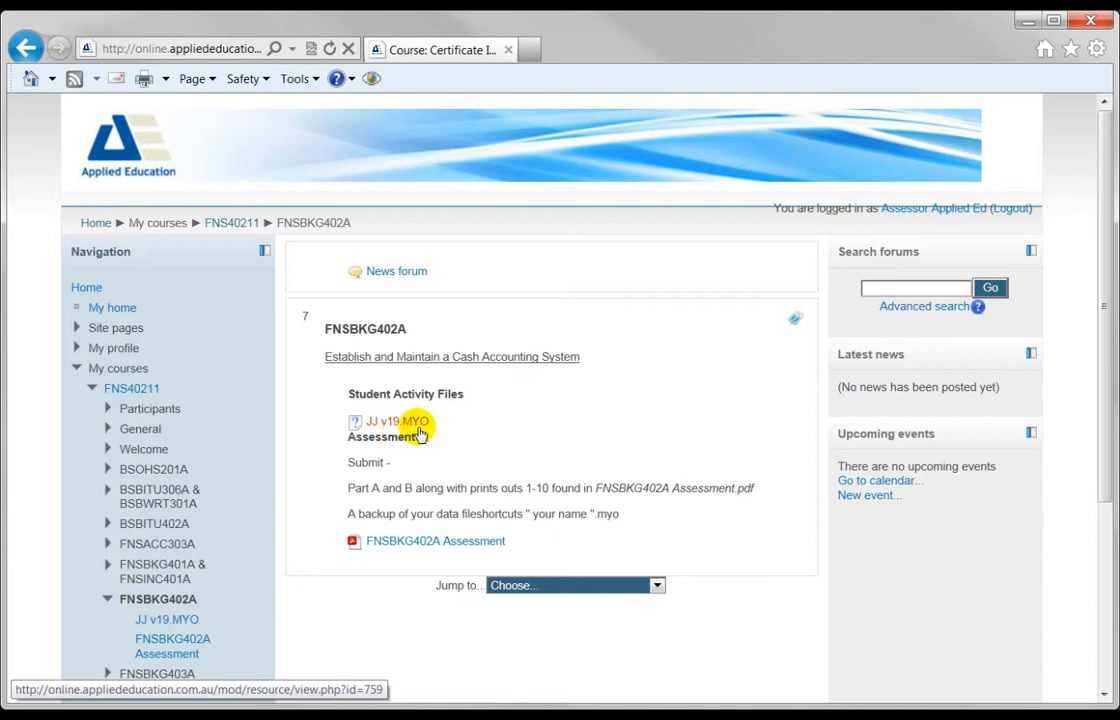
{"action": "left_click", "coordinate": [393, 421]}
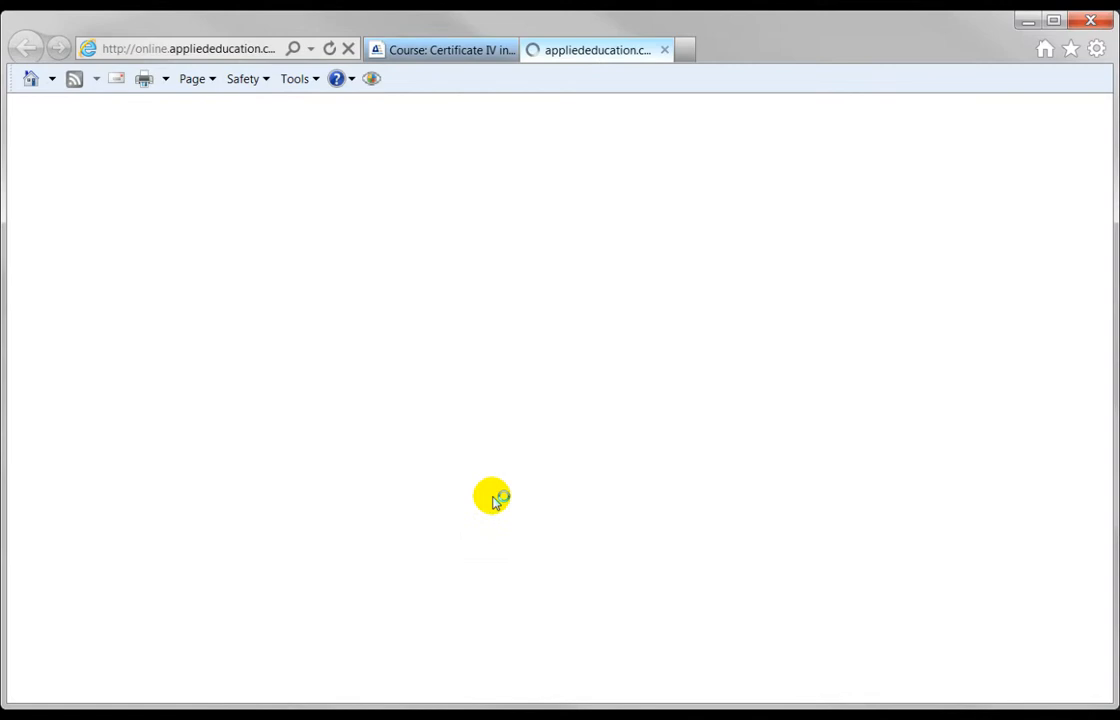
{"action": "left_click", "coordinate": [396, 421]}
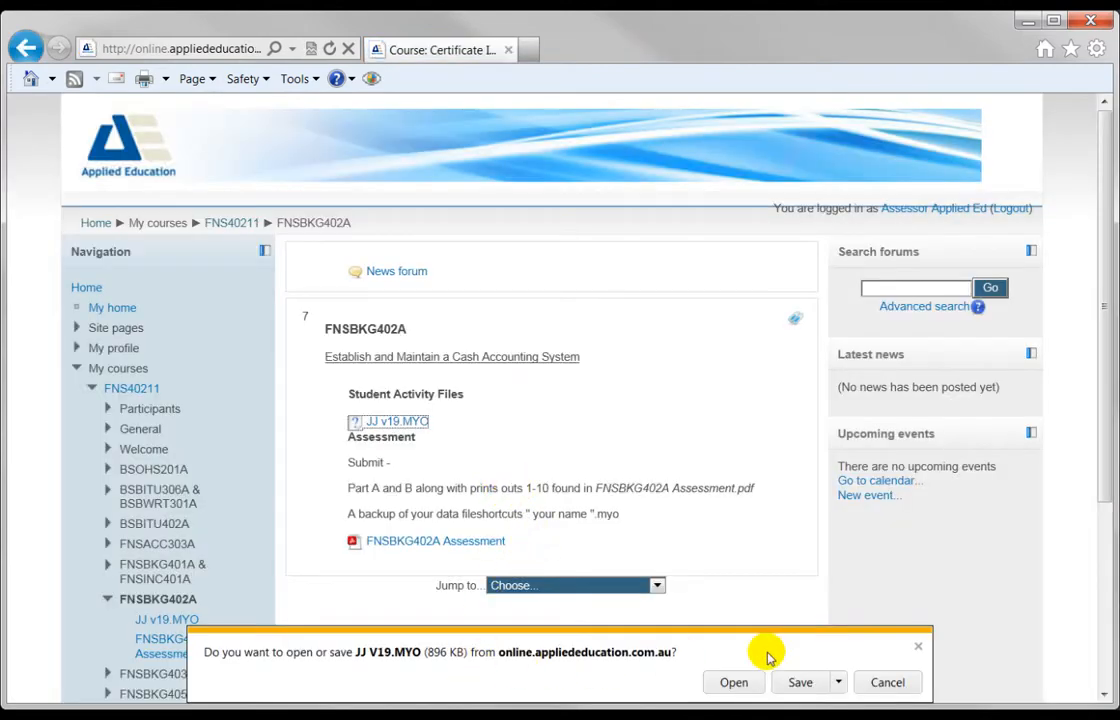
{"action": "left_click", "coordinate": [799, 682]}
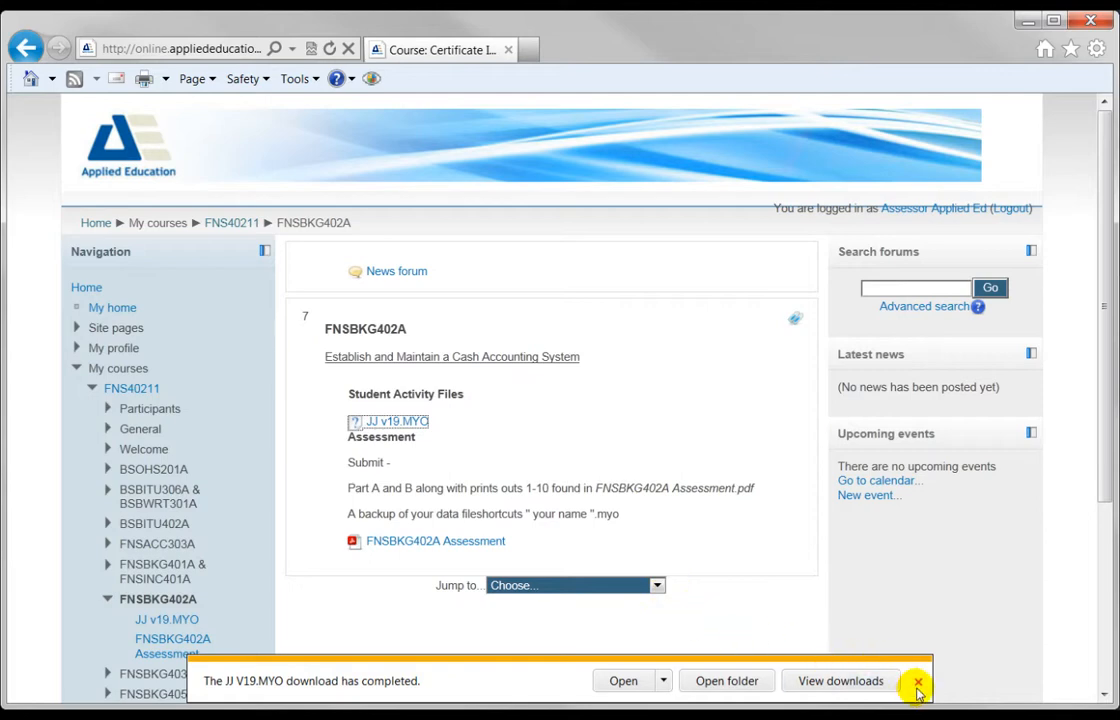
Dismiss the download notice and open the FNSBKG402A Assessment PDF
{"action": "left_click", "coordinate": [916, 681]}
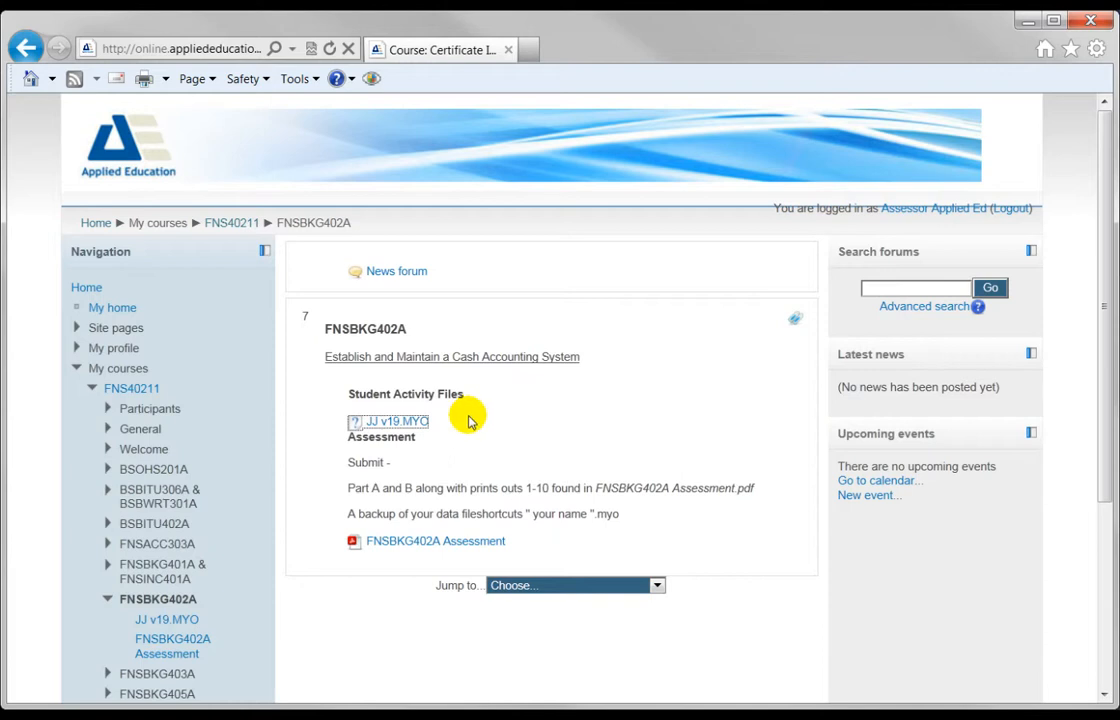
{"action": "mouse_move", "coordinate": [430, 547]}
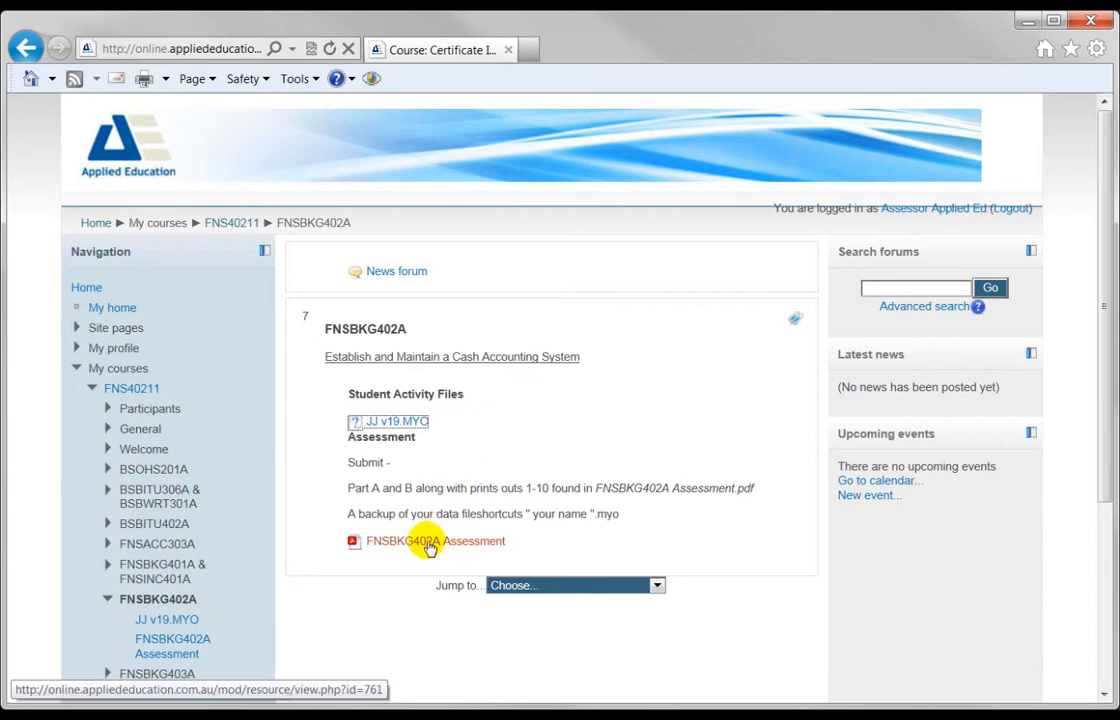
{"action": "left_click", "coordinate": [435, 540]}
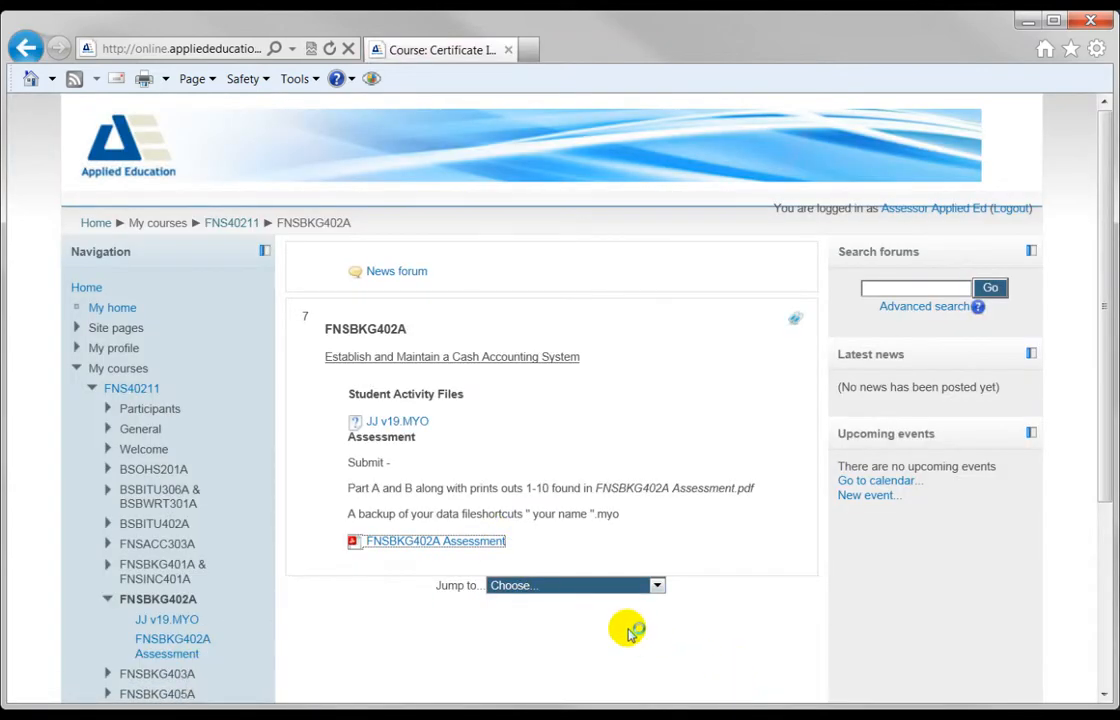
{"action": "left_click", "coordinate": [435, 540]}
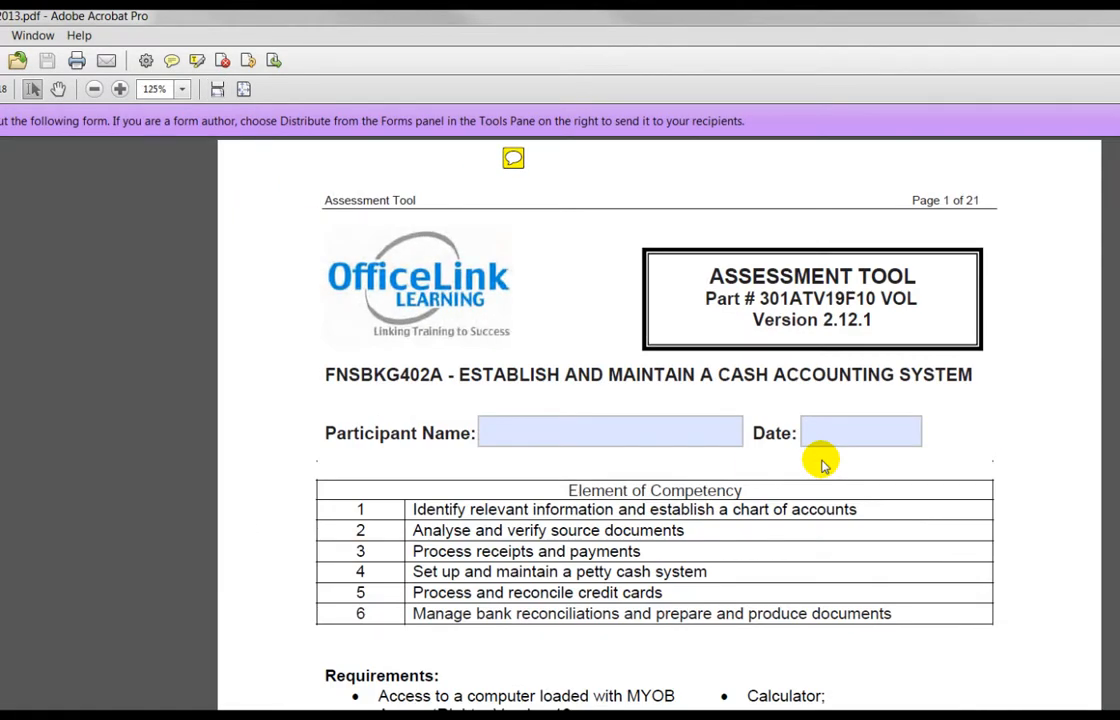
Scroll through the FNSBKG402A cash accounting assessment PDF in Acrobat
{"action": "scroll", "scroll_direction": "down", "scroll_amount": 3}
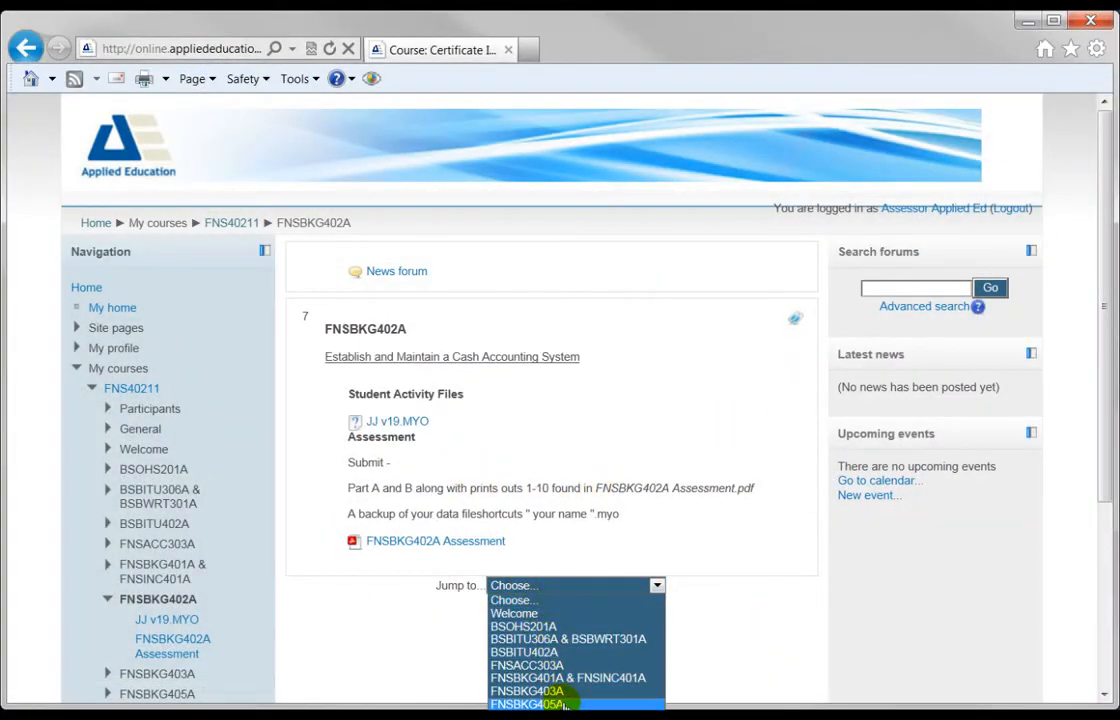
Jump to the FNSBKG405A payroll unit with its three data files and assessment
{"action": "left_click", "coordinate": [527, 704]}
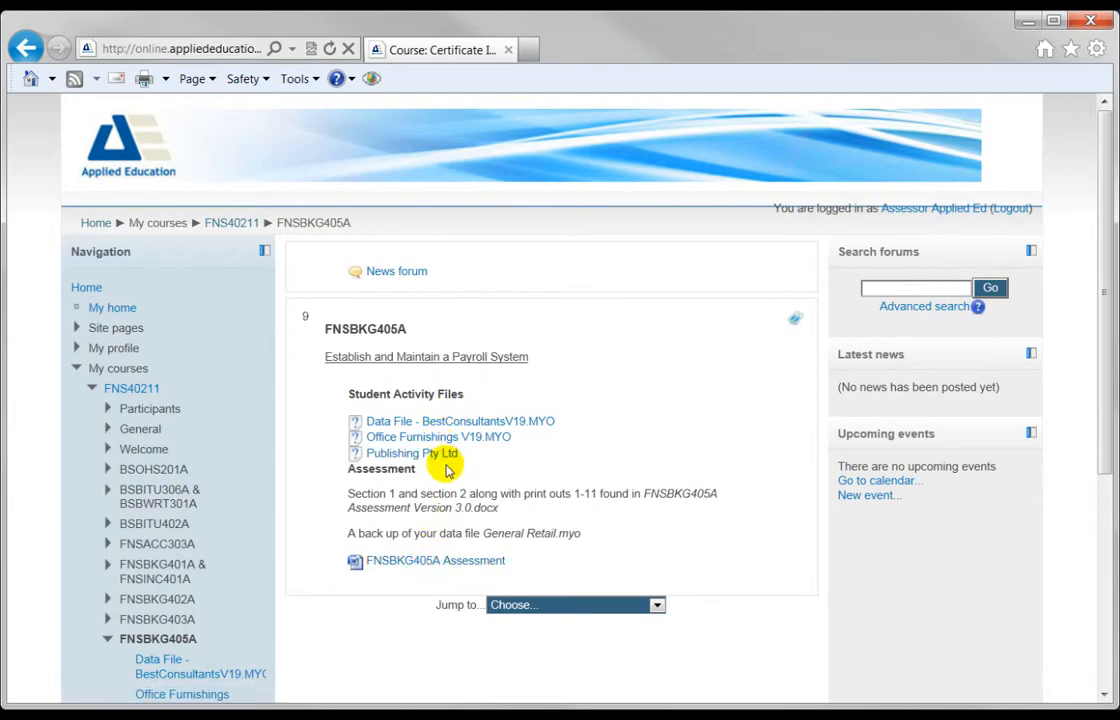
{"action": "mouse_move", "coordinate": [435, 560]}
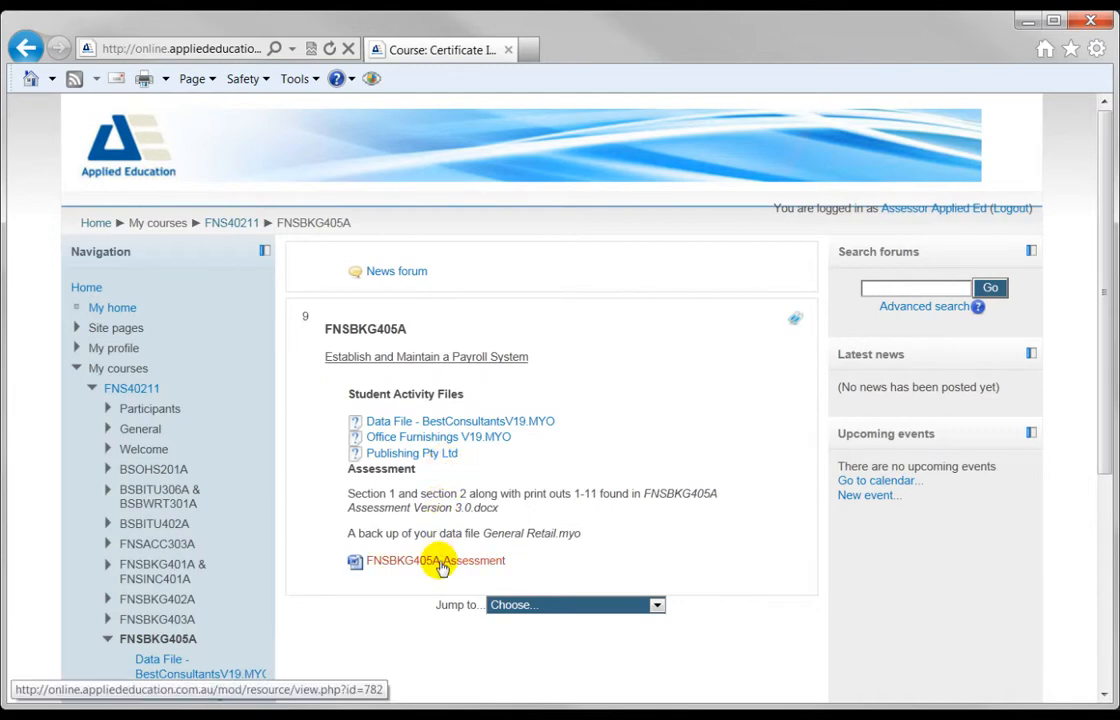